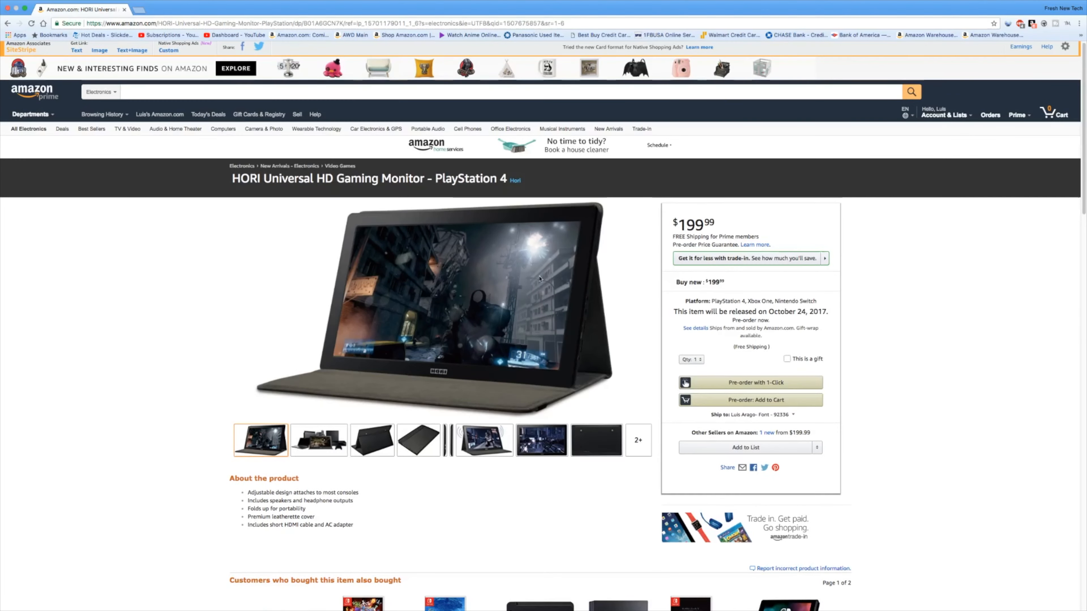
- View the gallery photo of the monitor beside consoles, then the folding stand seen from behind
{"action": "scroll", "scroll_direction": "down", "scroll_amount": 3}
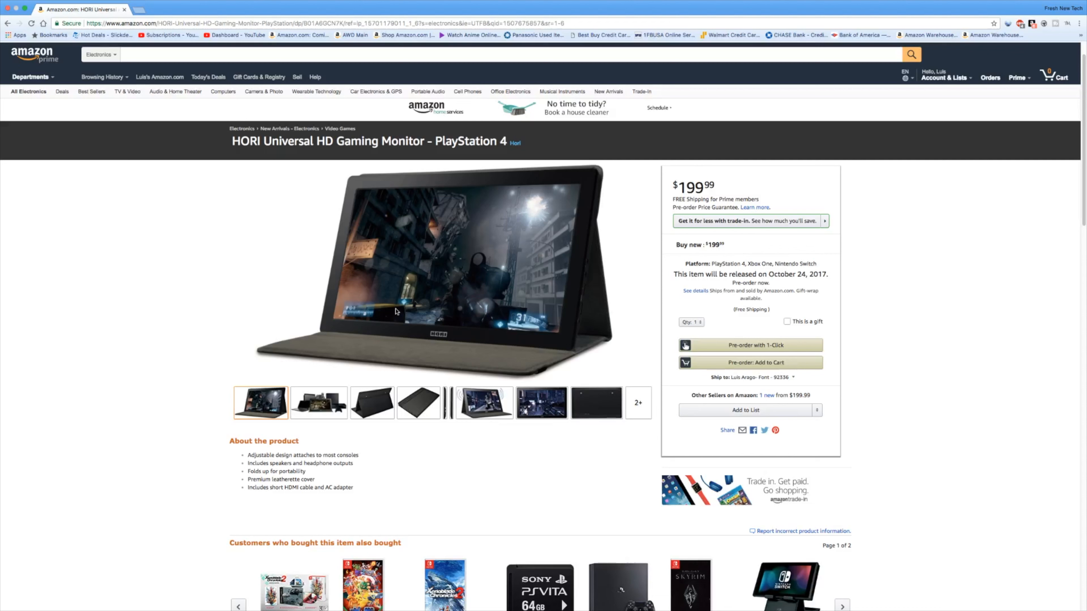
{"action": "mouse_move", "coordinate": [220, 368]}
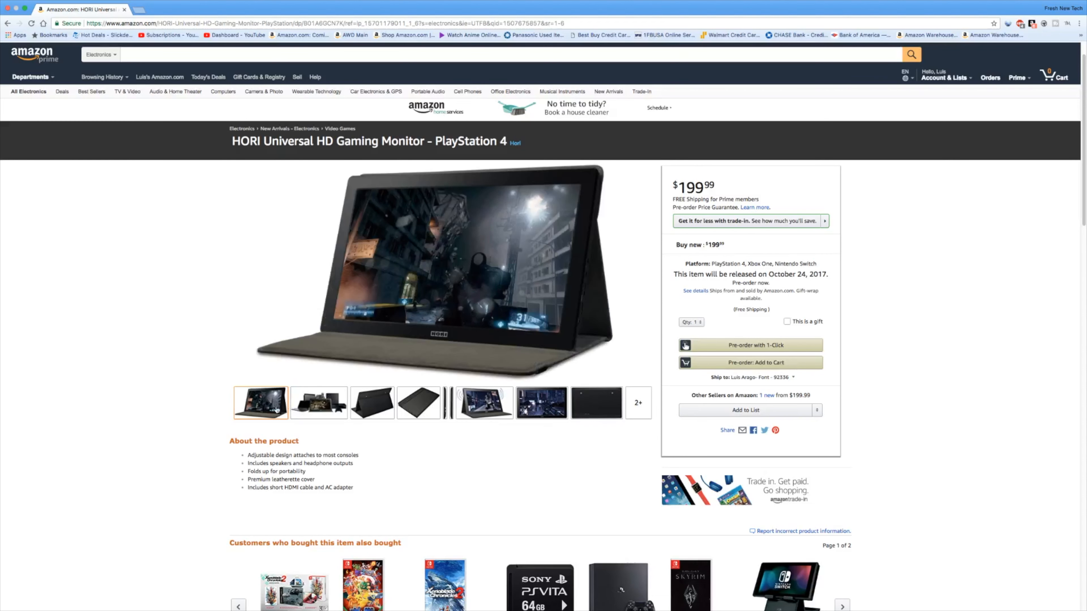
{"action": "left_click", "coordinate": [319, 403]}
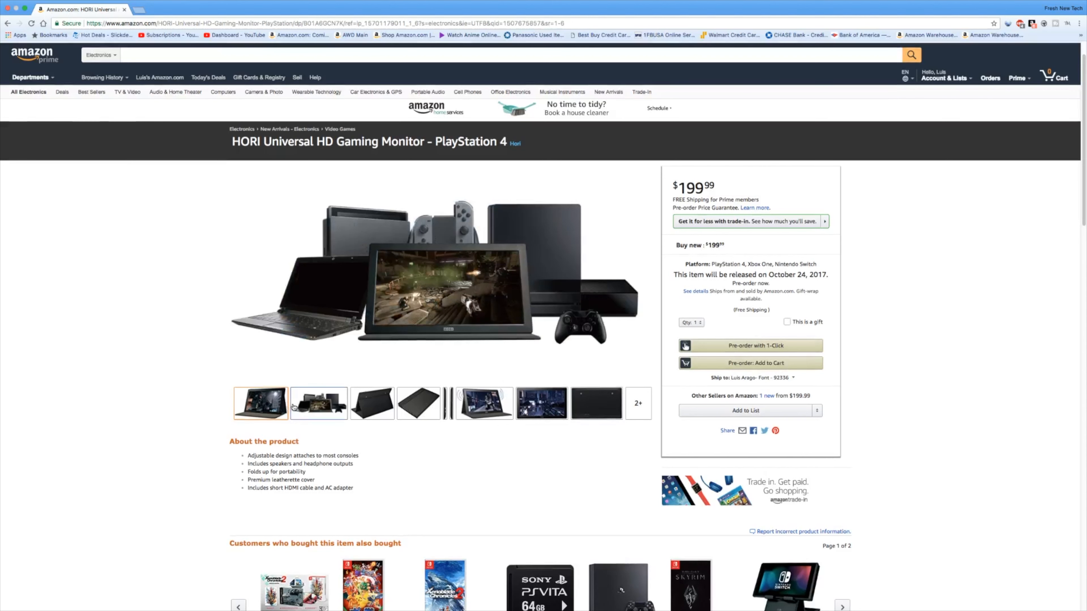
{"action": "left_click", "coordinate": [372, 403]}
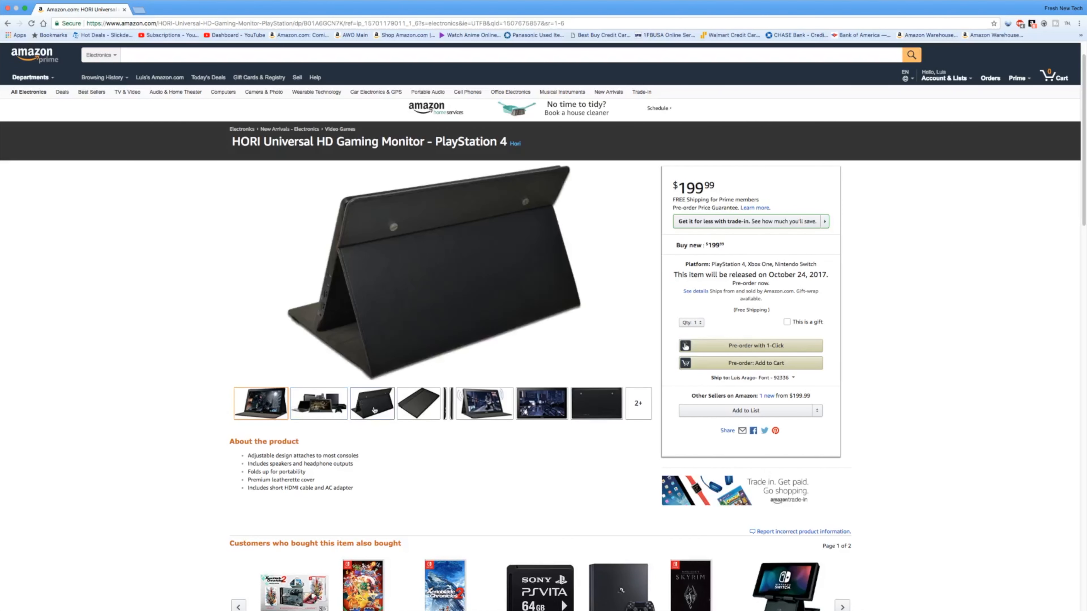
{"action": "mouse_move", "coordinate": [373, 410]}
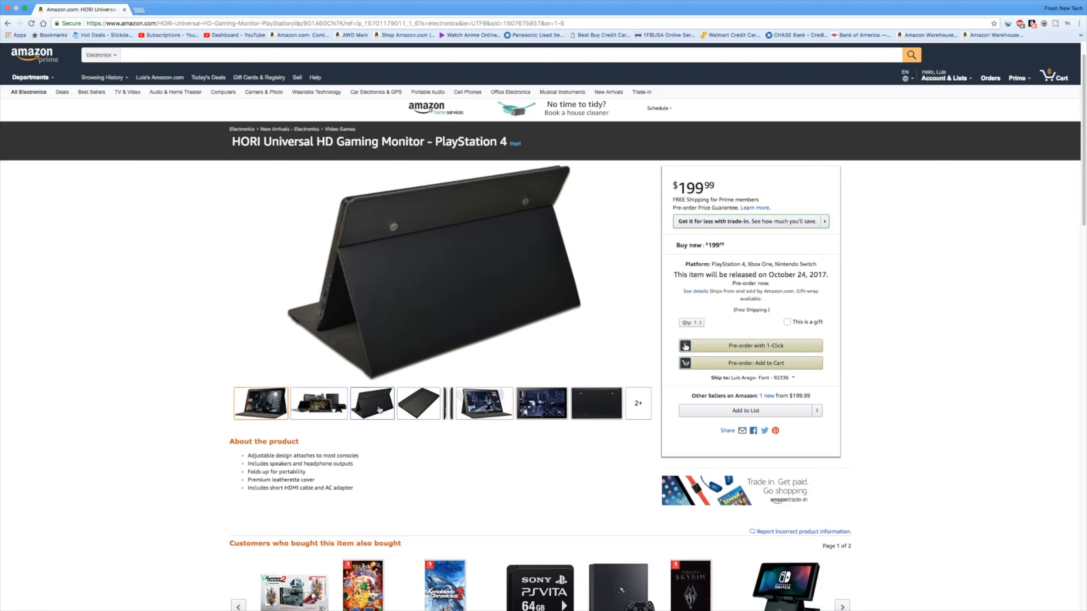